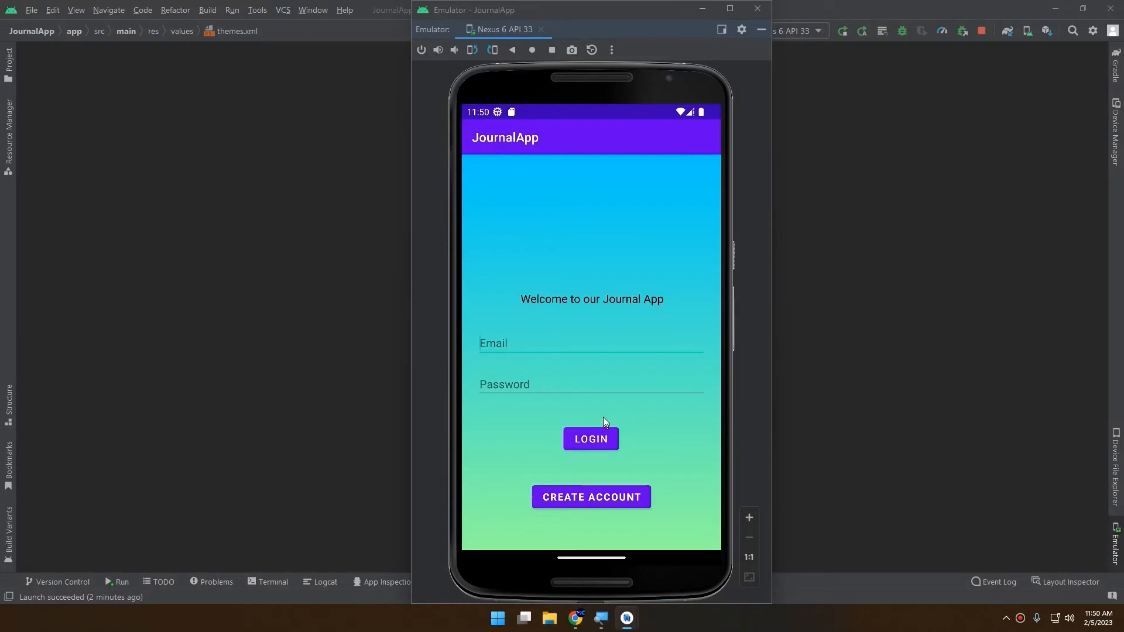
Run JournalApp's login screen on the Nexus 6 emulator, then show its Firebase Authentication users
left_click(576, 619)
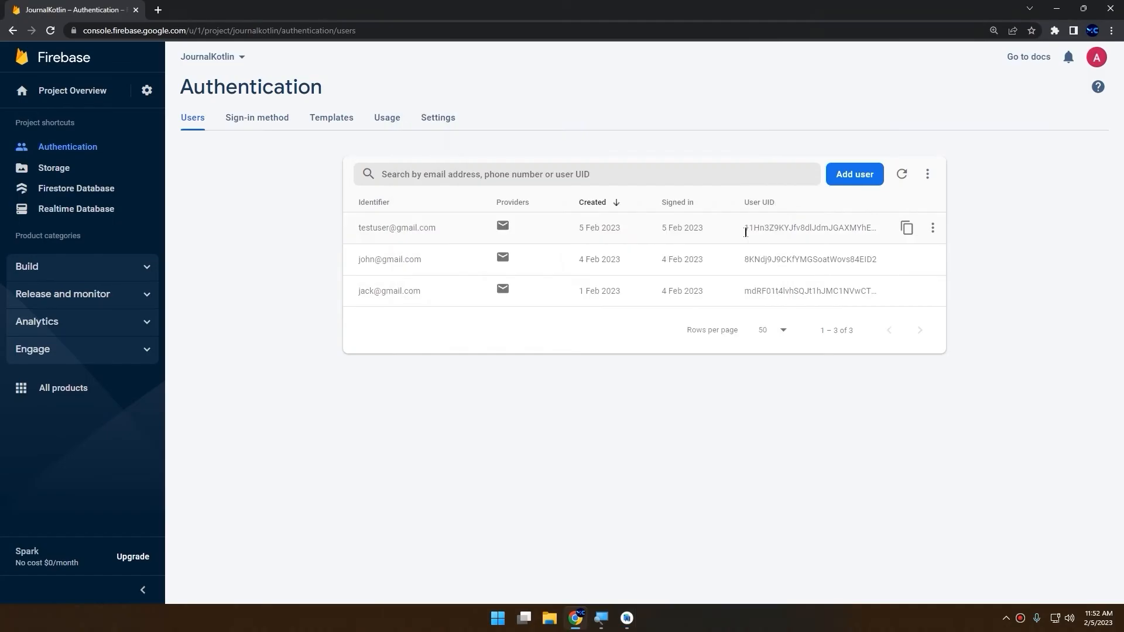
left_click(624, 619)
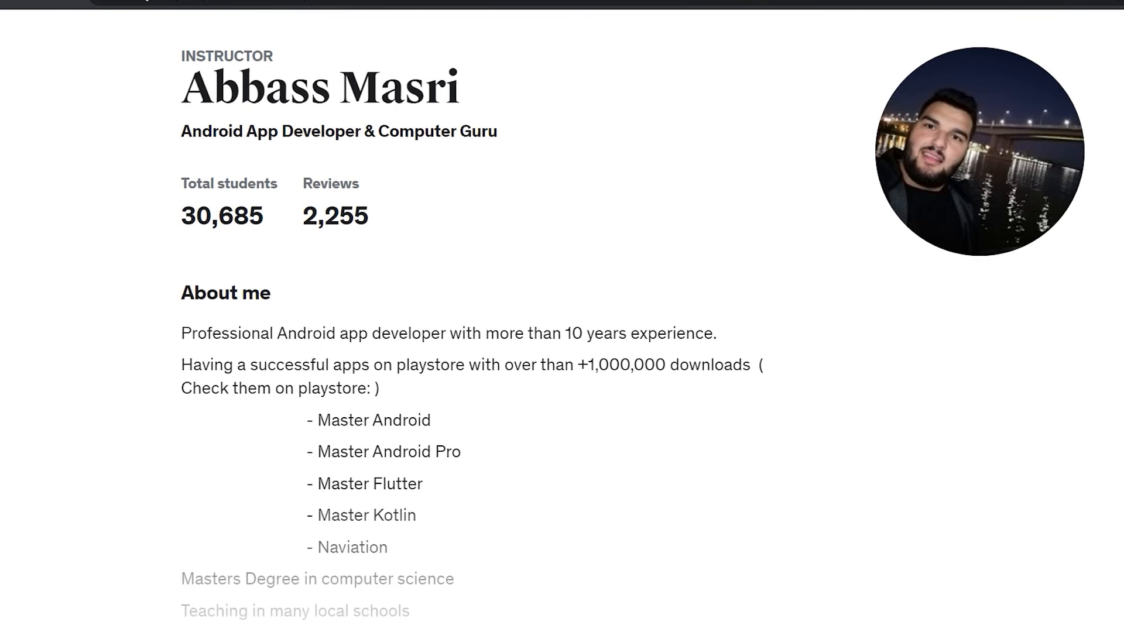
Scroll through Abbass Masri's seven courses on the Udemy profile, then return to GameAdapter.kt
scroll("down", 3)
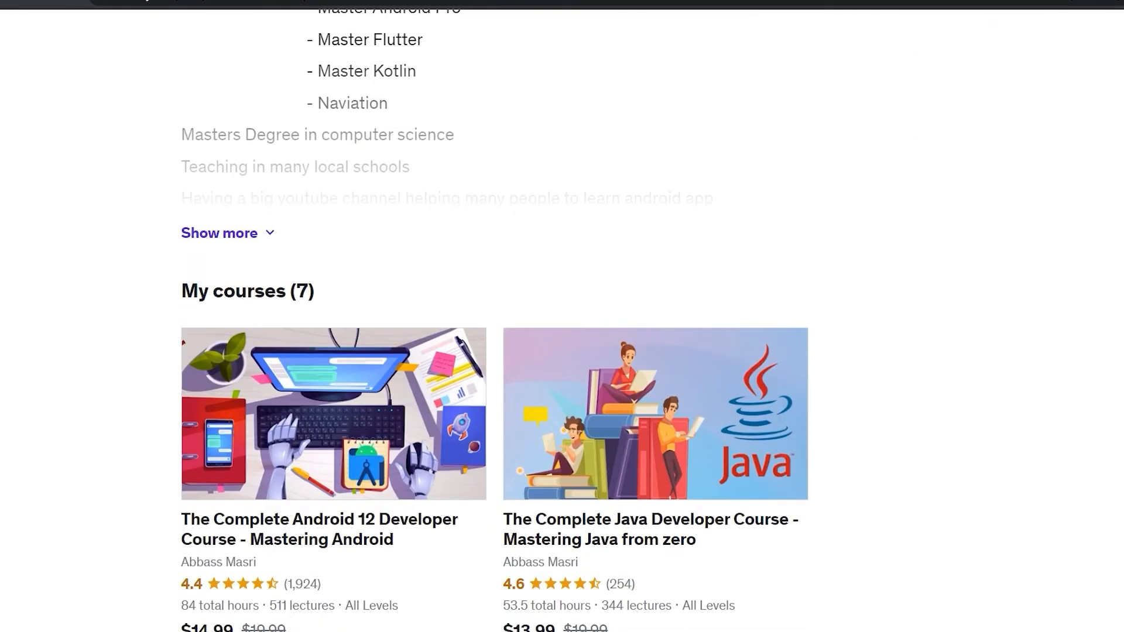
scroll("down", 3)
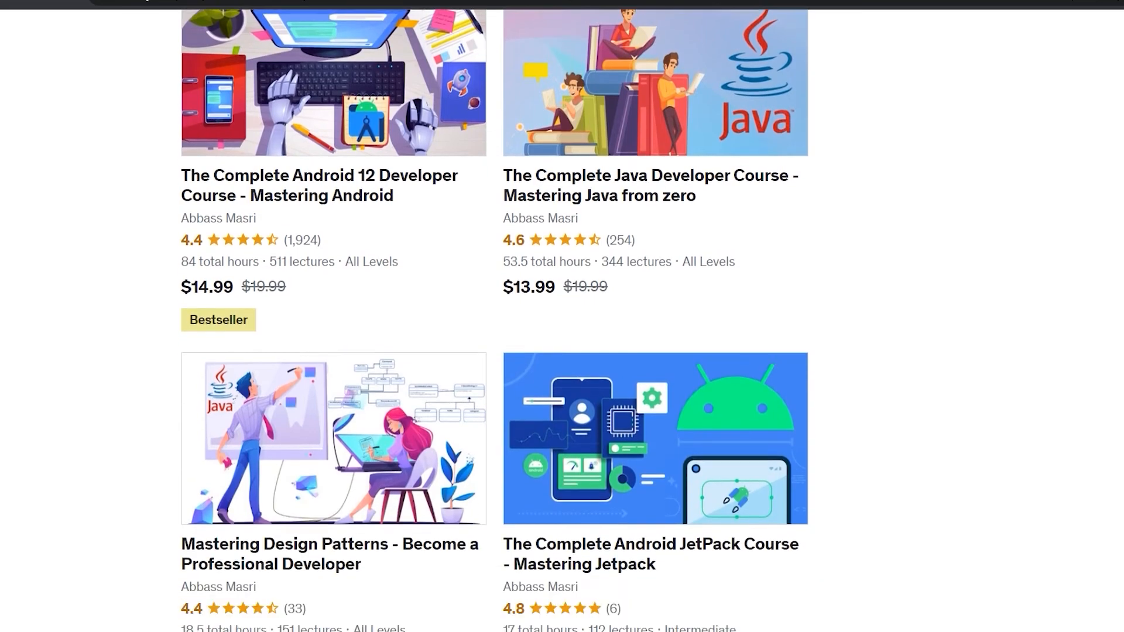
scroll("down", 3)
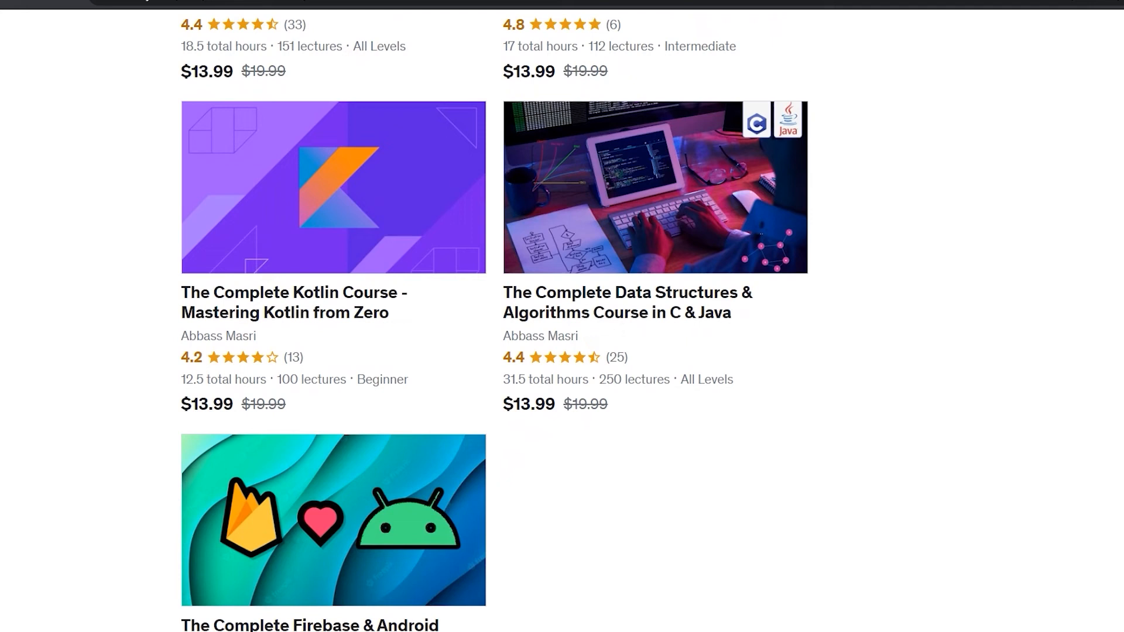
scroll("up", 3)
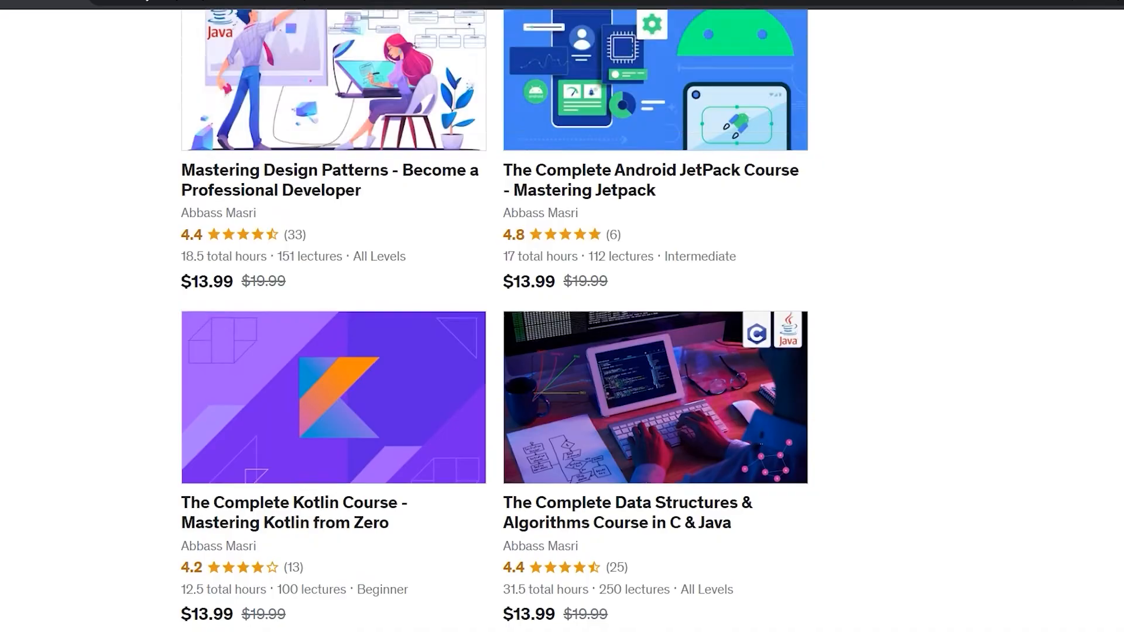
scroll("up", 3)
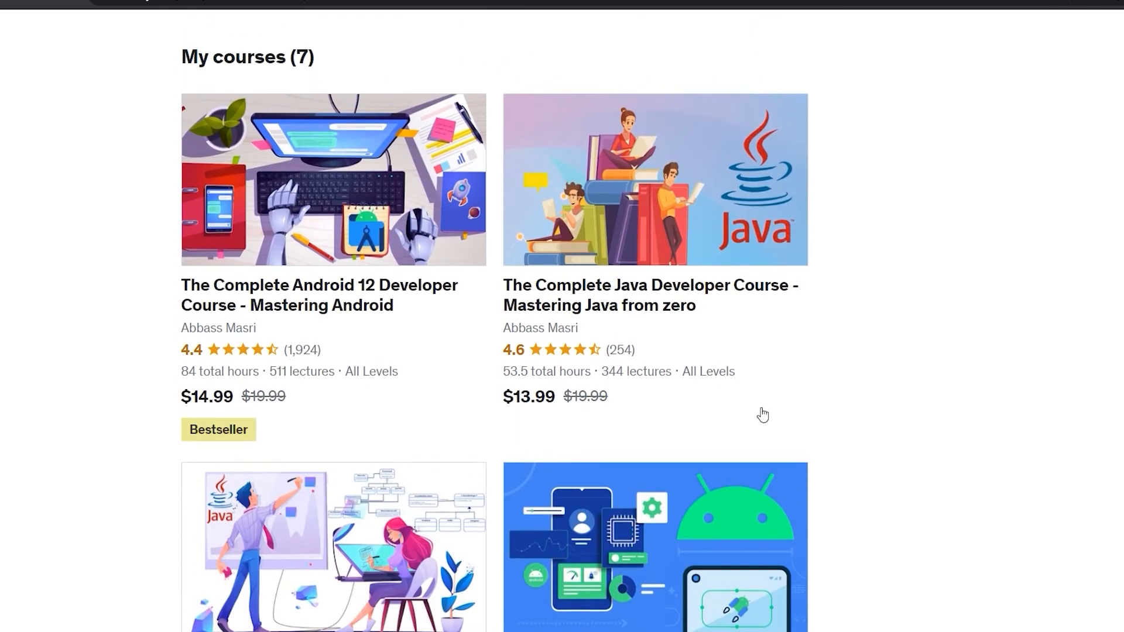
mouse_move(302, 292)
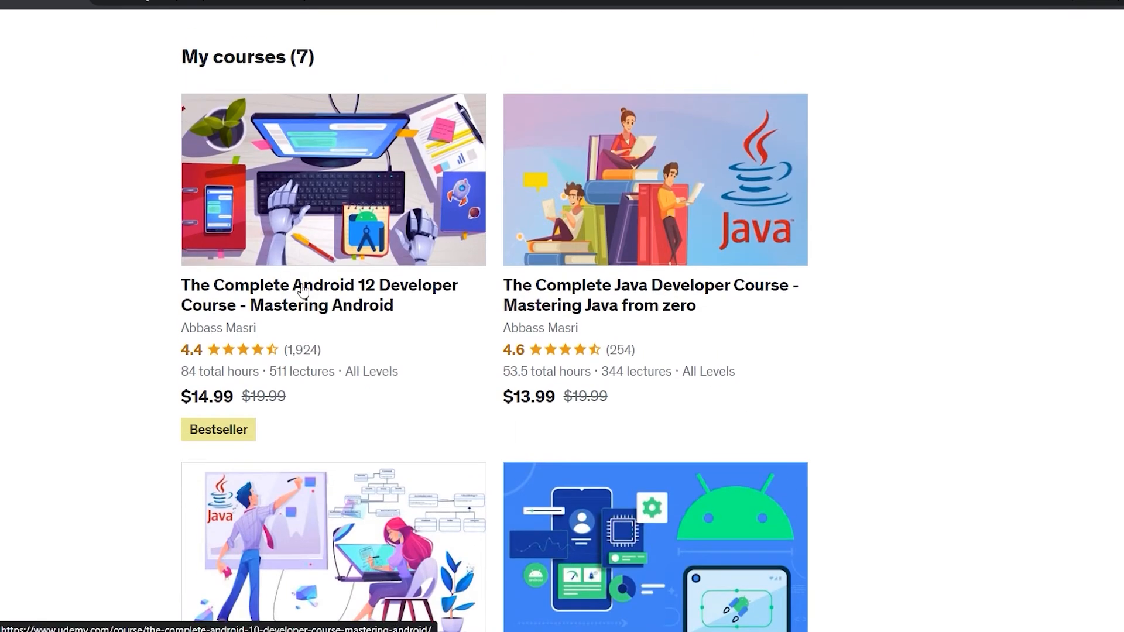
left_click(318, 295)
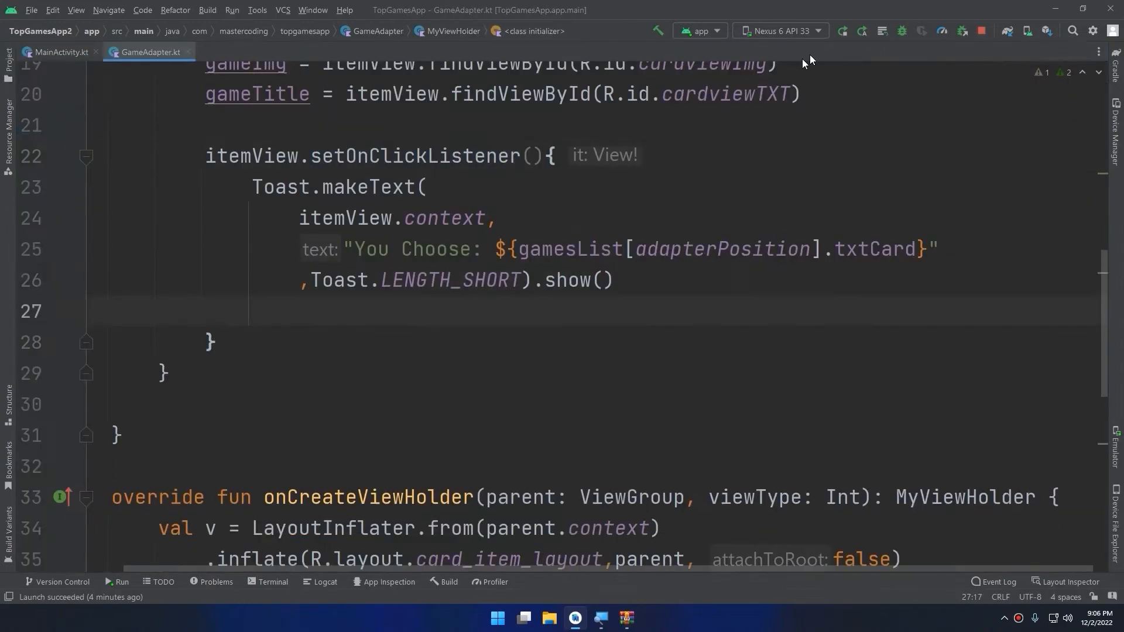
Show Build-Tools 33.0.0 in SDK Tools settings, then share LuckyNumApp's lucky number via the share sheet
left_click(844, 30)
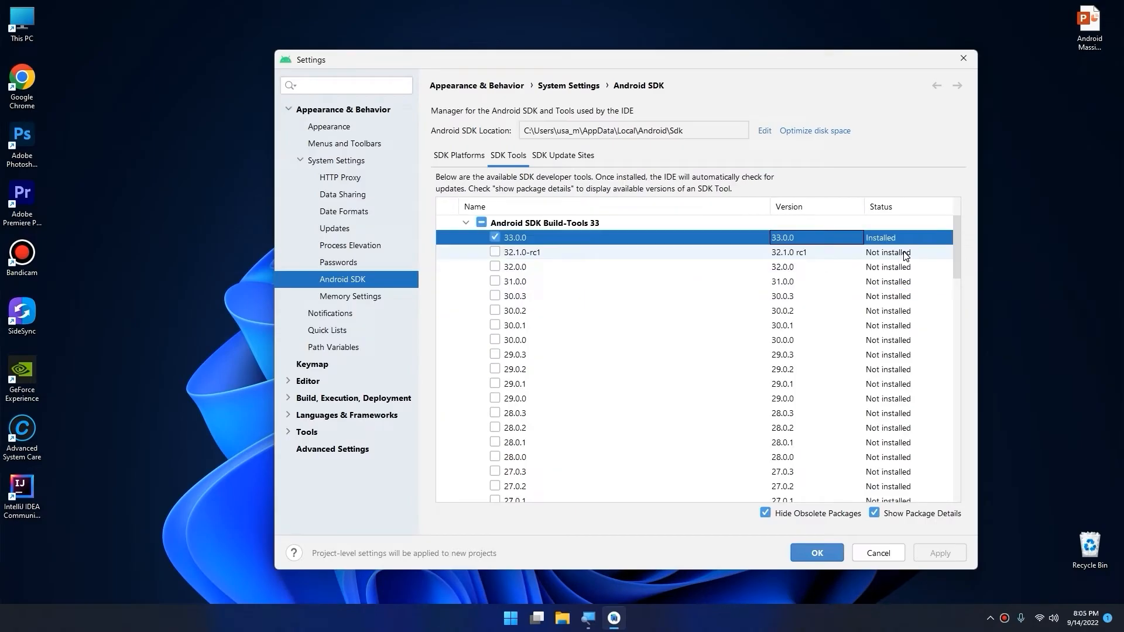
left_click(816, 553)
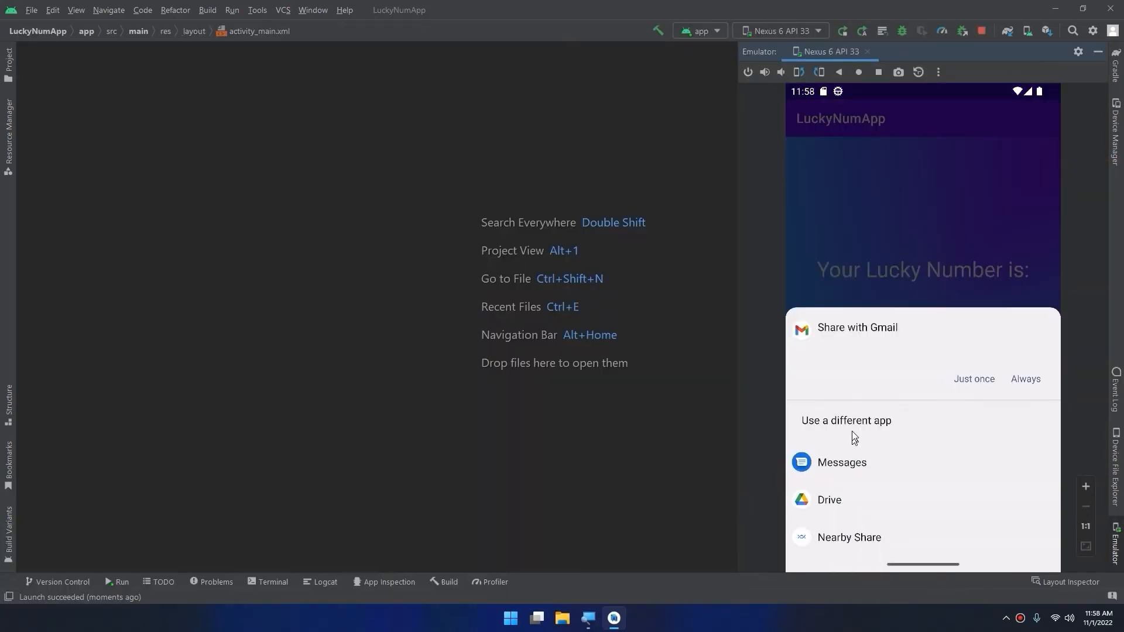
Run MovieApp on the Nexus 6 emulator and scroll its RecyclerView of movies beside the architecture diagram
left_click(973, 378)
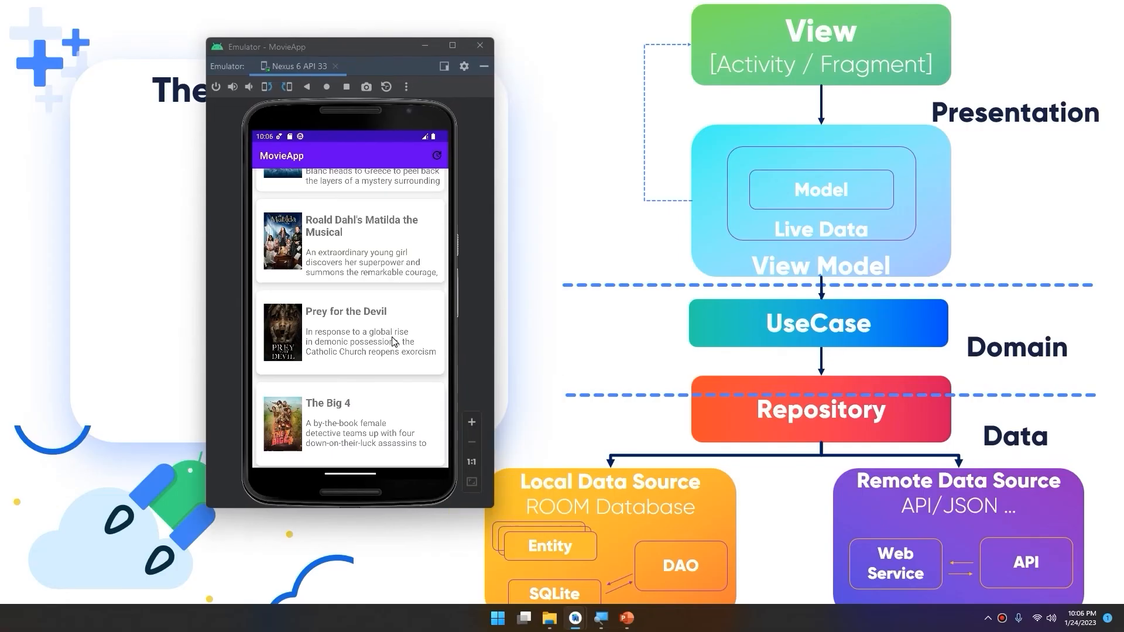
scroll("down", 3)
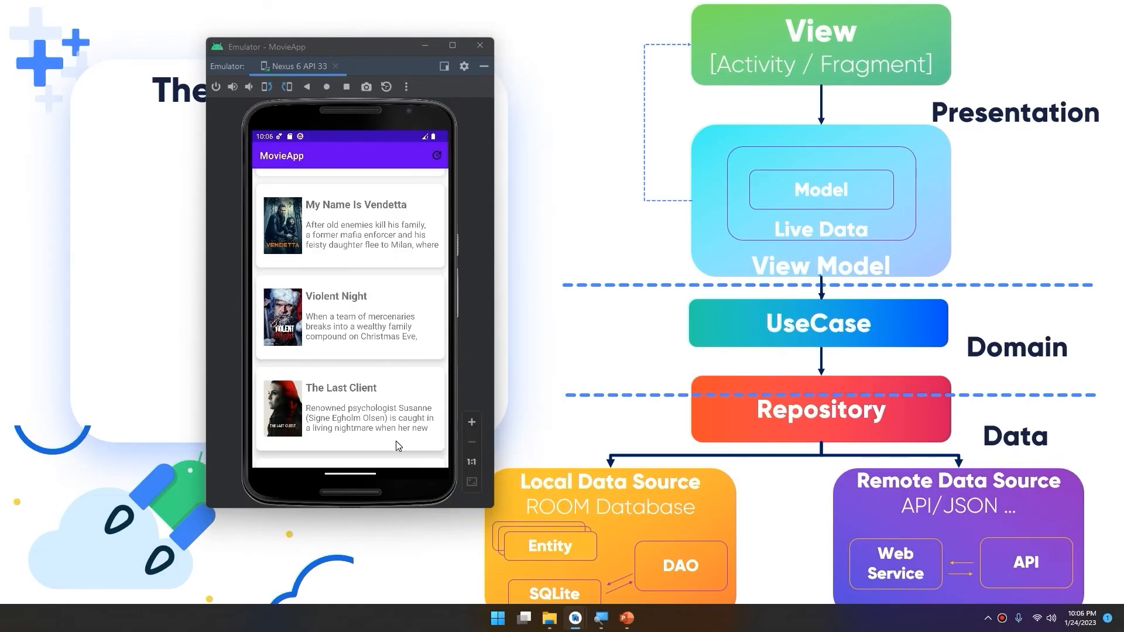